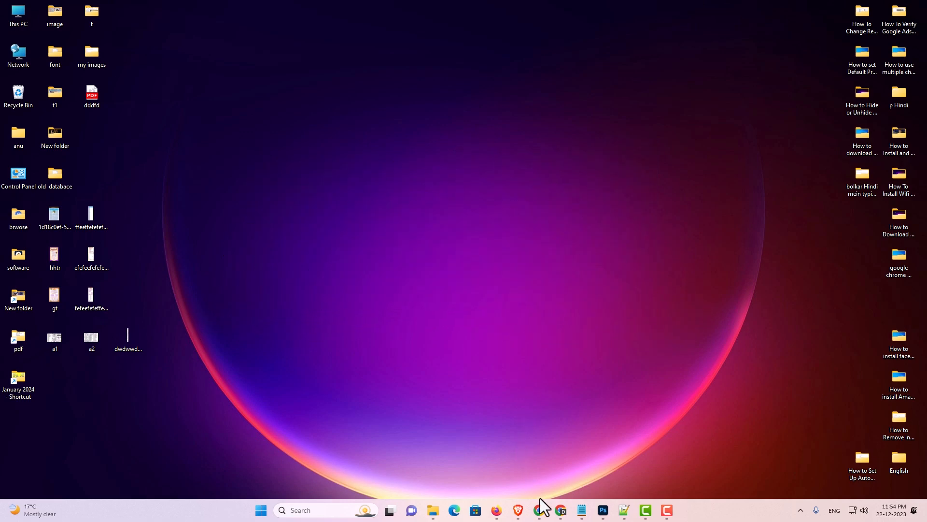
# Step: Launch Google Chrome from the taskbar onto the Google homepage
pyautogui.click(538, 514)
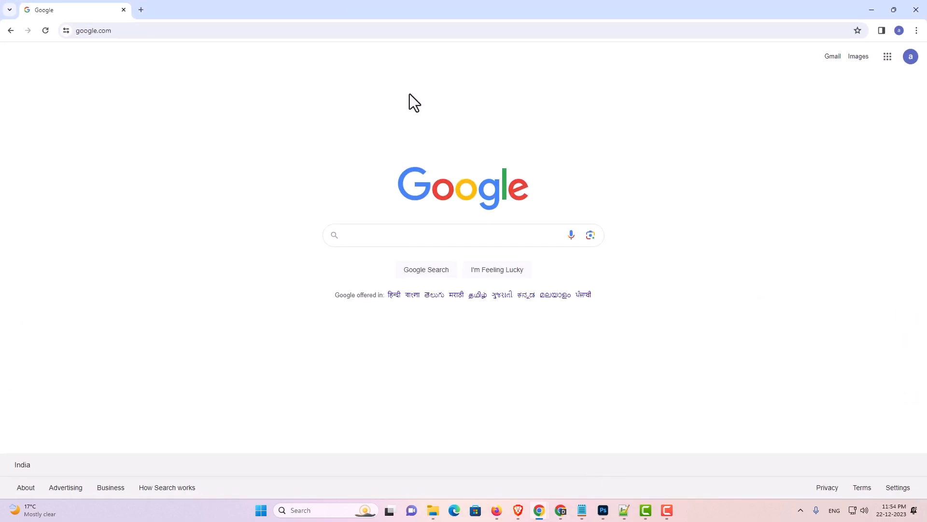
pyautogui.moveTo(724, 171)
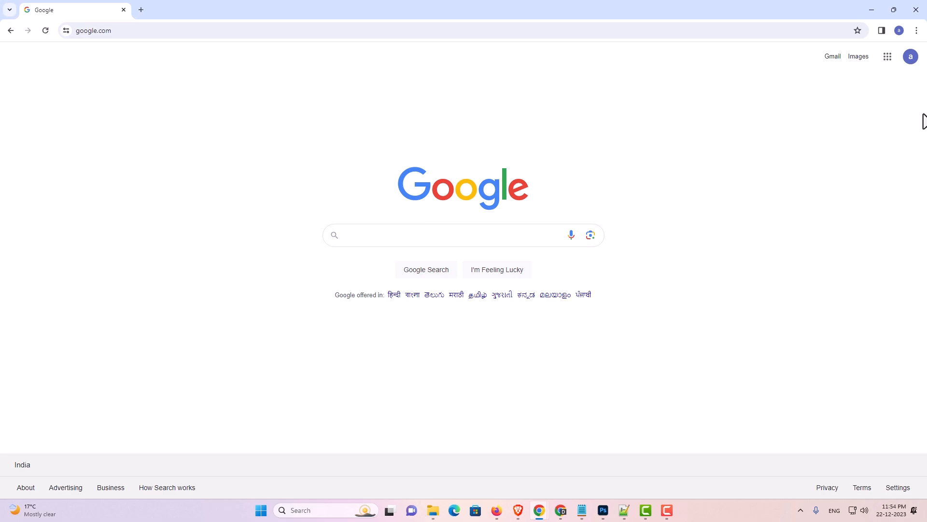
# Step: Choose Maps from the Google apps grid
pyautogui.click(887, 56)
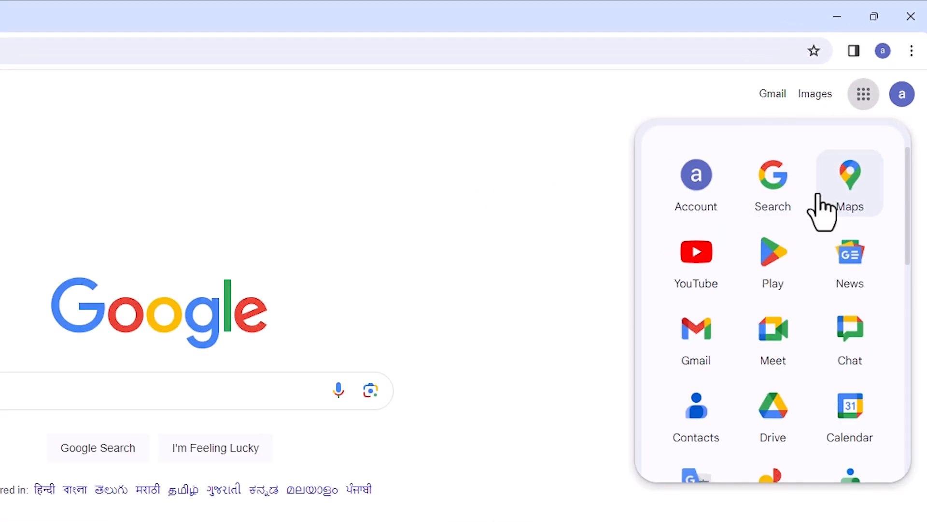
pyautogui.moveTo(846, 207)
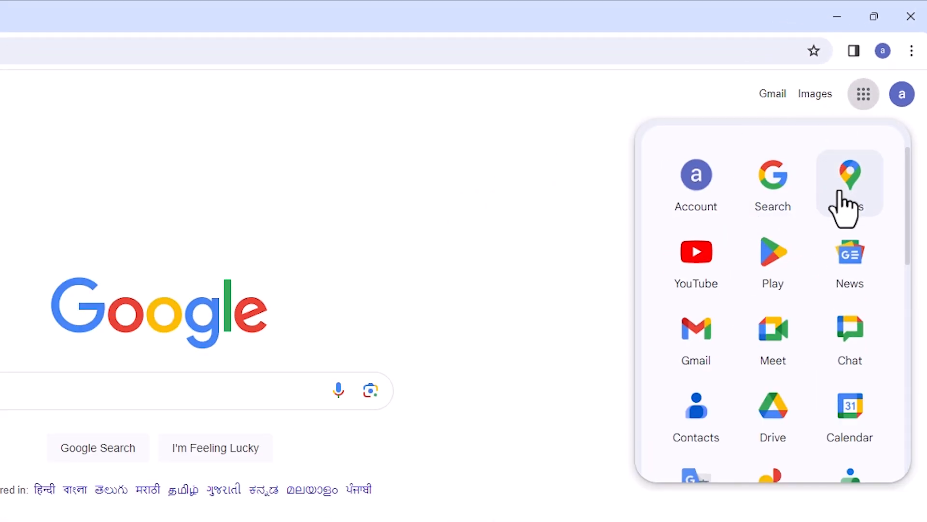
pyautogui.click(850, 182)
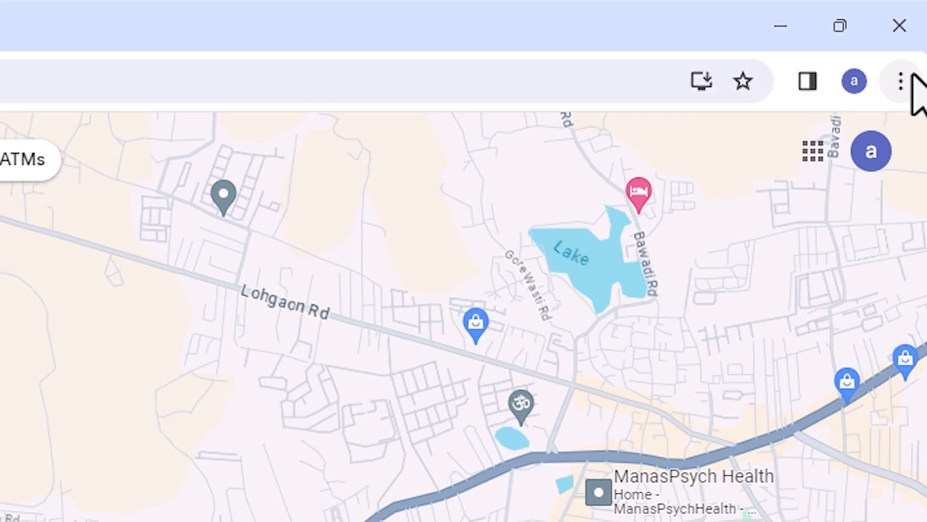
# Step: Install Google Maps as an app from Chrome's Save and share menu
pyautogui.click(899, 81)
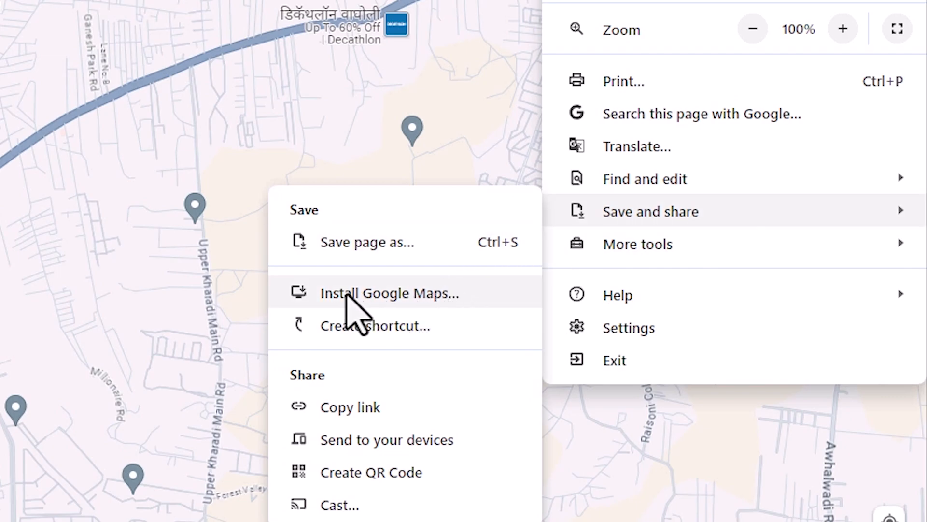
pyautogui.moveTo(419, 320)
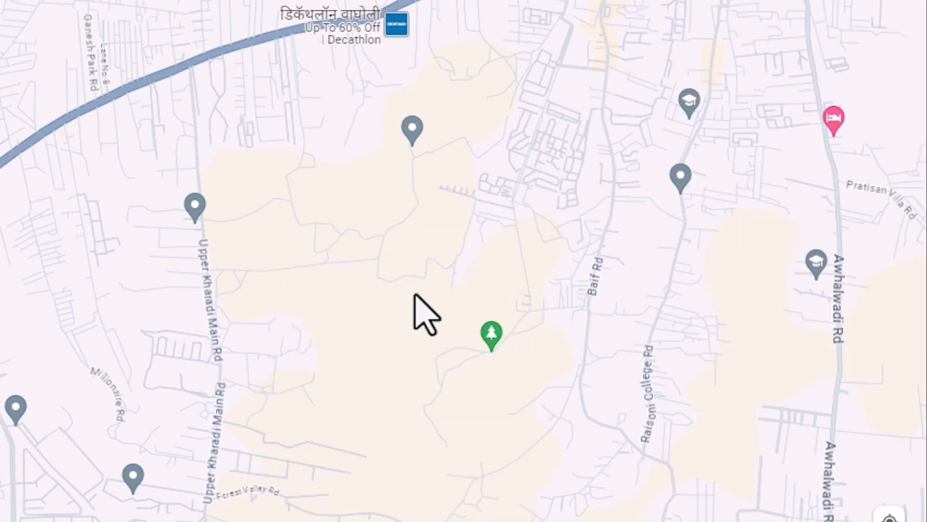
pyautogui.click(708, 78)
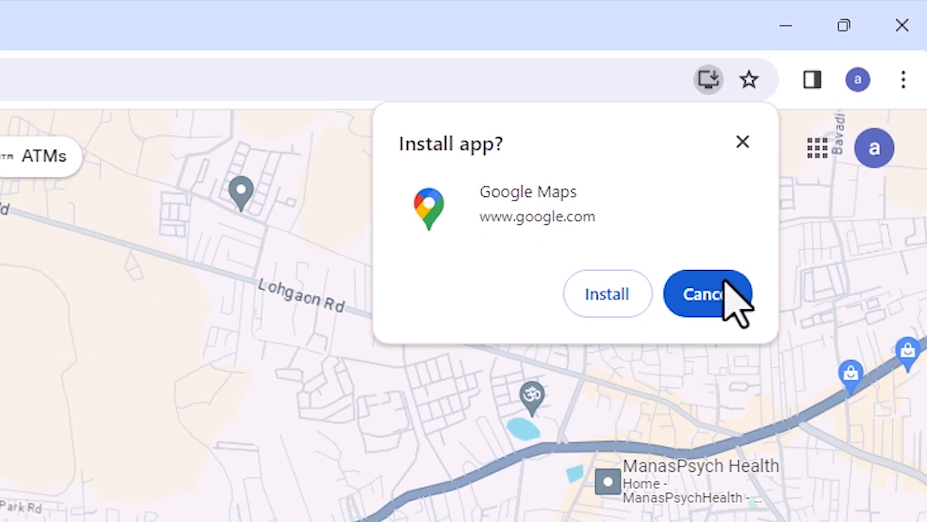
pyautogui.click(706, 294)
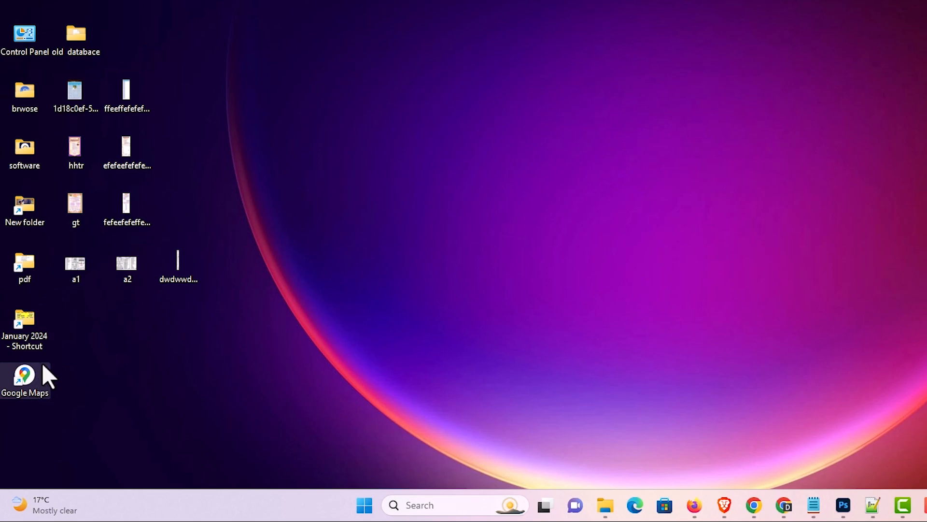
pyautogui.moveTo(88, 388)
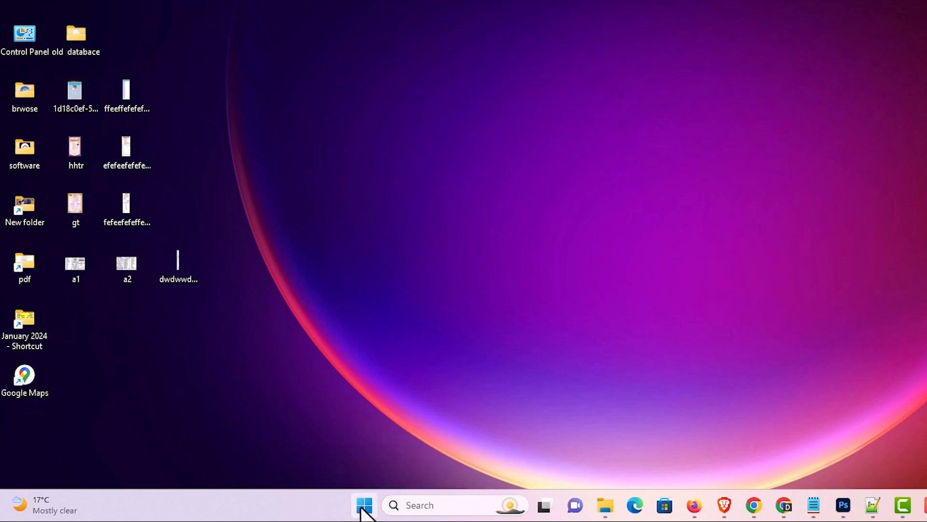
# Step: Open the Start menu to find Google Maps under Recently added
pyautogui.click(365, 505)
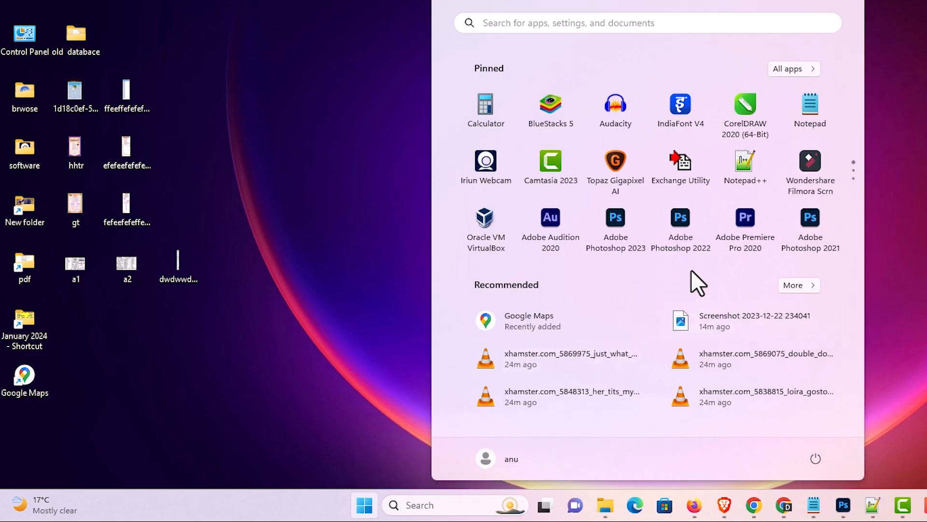
pyautogui.moveTo(539, 334)
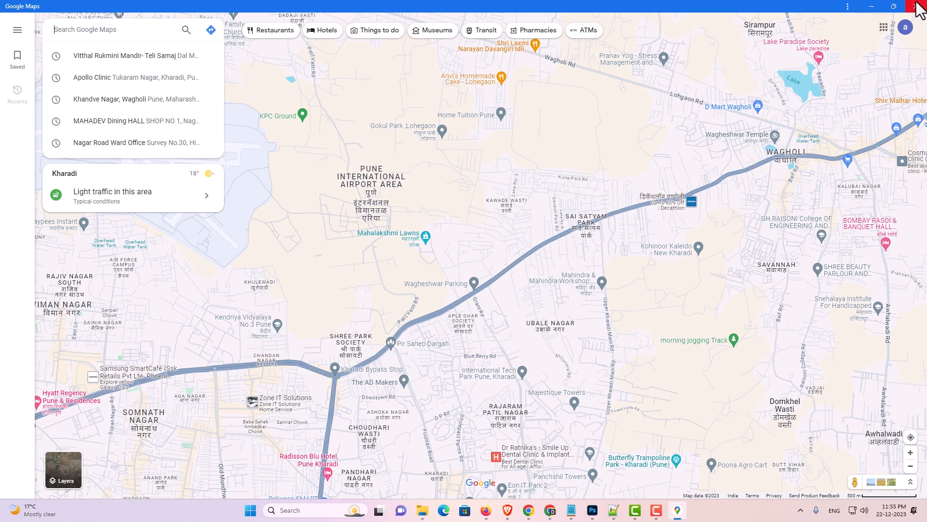
# Step: Close the Google Maps window and relaunch it from its desktop shortcut
pyautogui.click(918, 7)
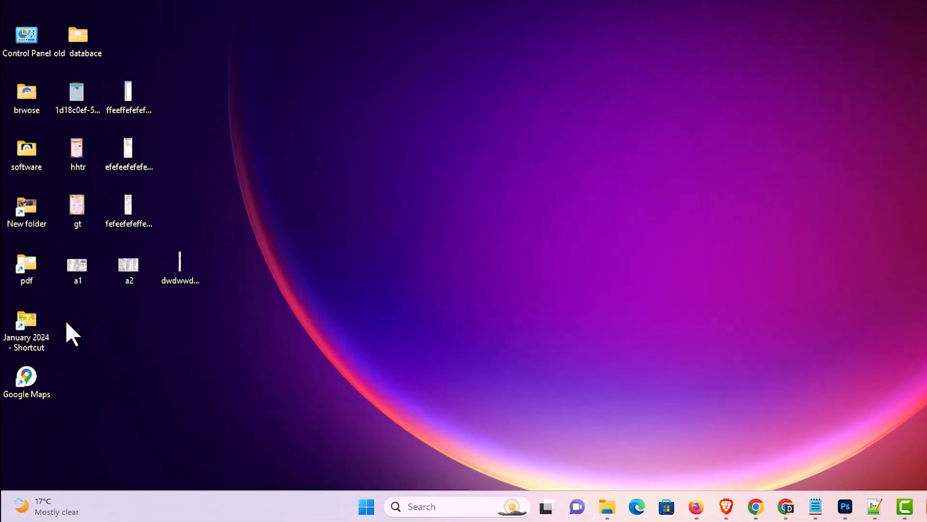
pyautogui.click(26, 382)
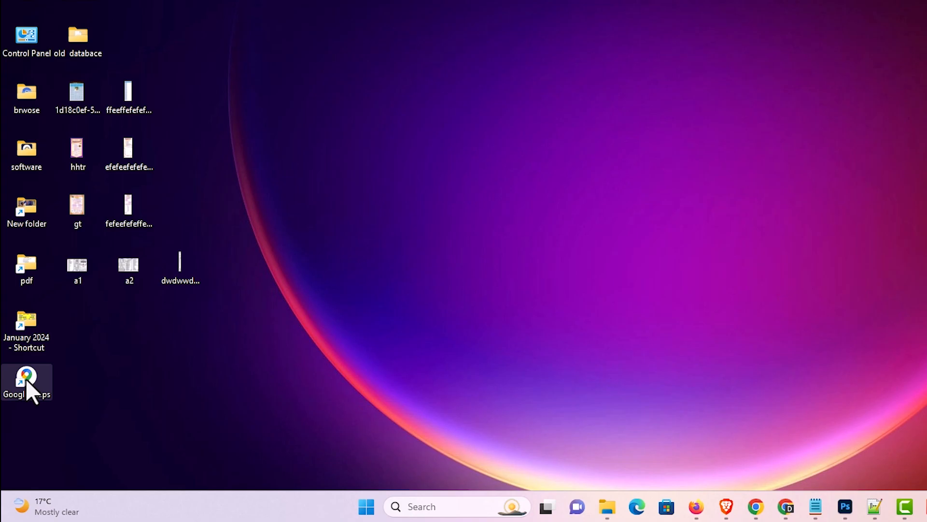
pyautogui.doubleClick(26, 381)
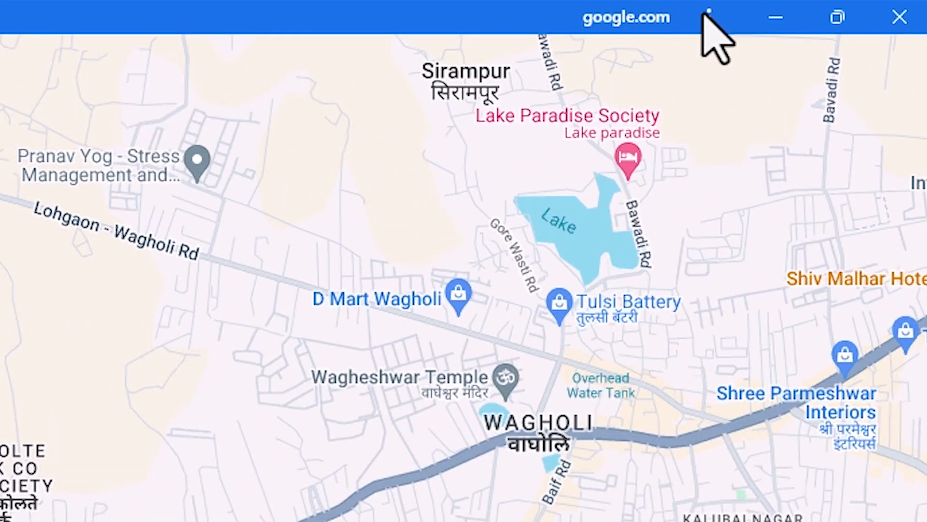
# Step: Uninstall Google Maps from the app menu, confirming Remove with Chrome data kept
pyautogui.click(709, 17)
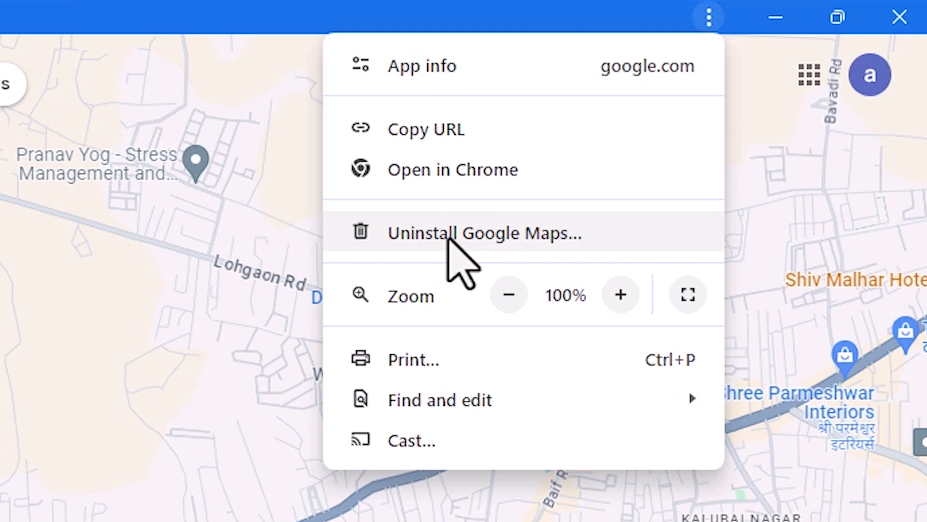
pyautogui.click(483, 232)
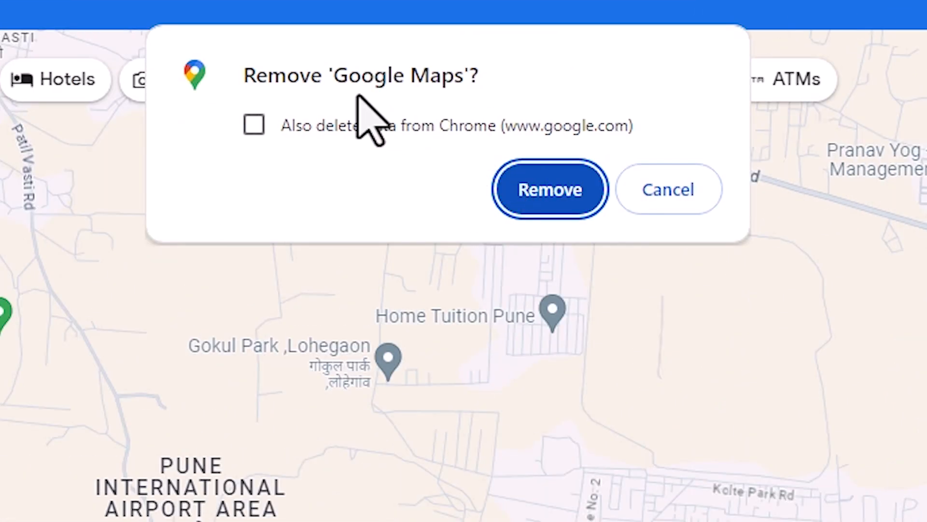
pyautogui.moveTo(237, 166)
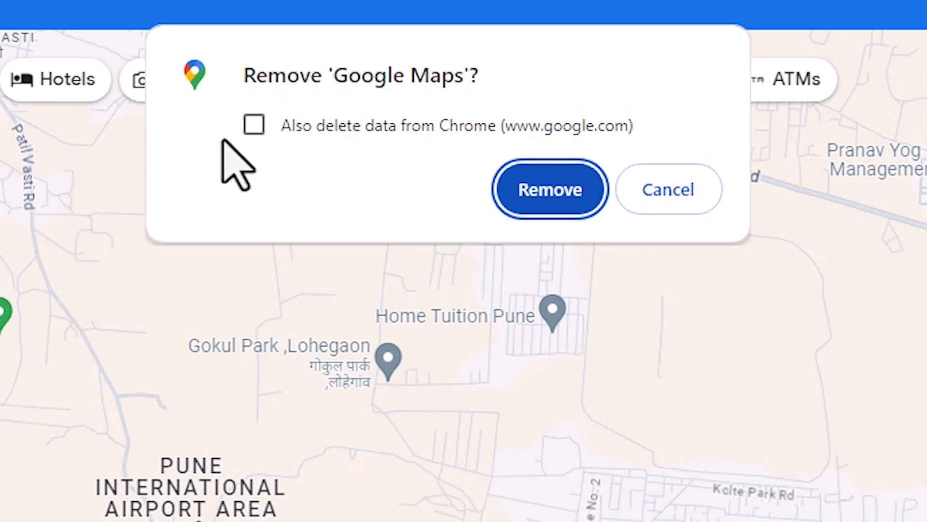
pyautogui.click(549, 188)
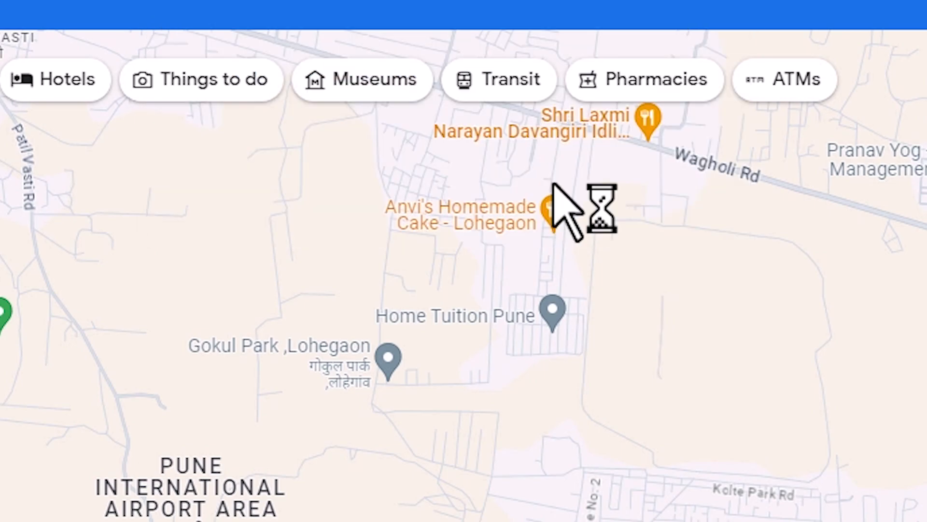